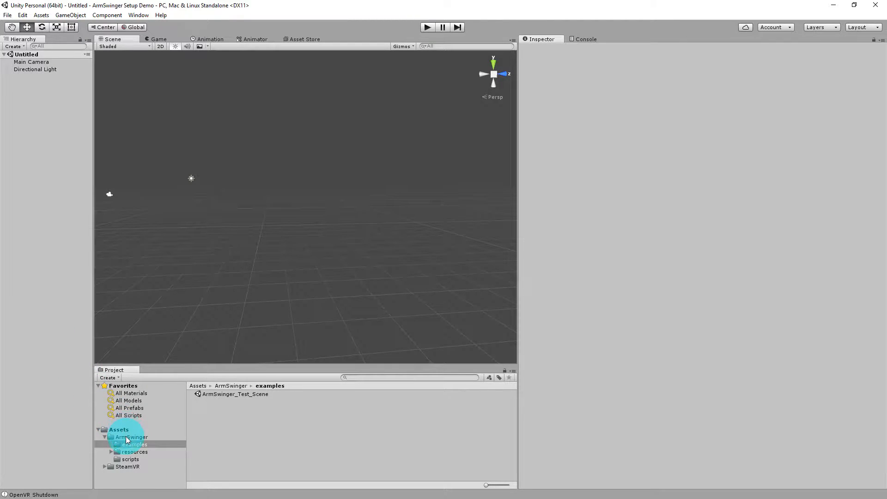
Open ArmSwinger_Test_Scene from the Assets > ArmSwinger > examples folder
click(134, 444)
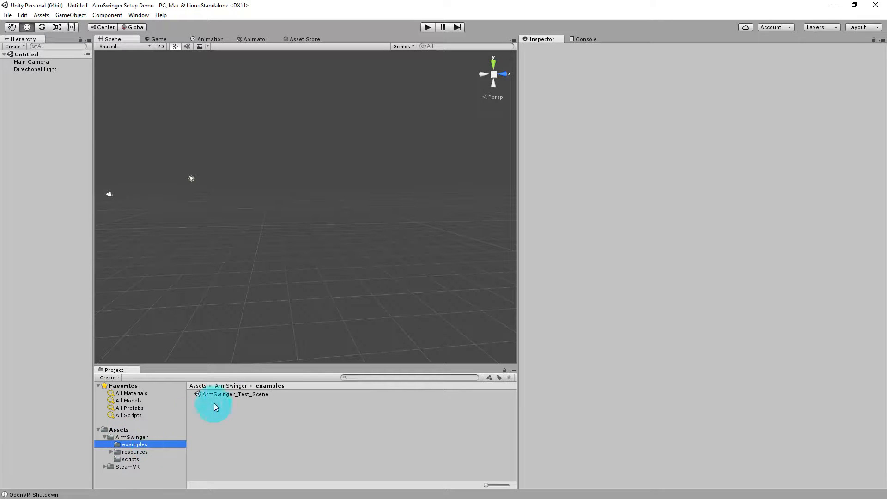
double_click(235, 394)
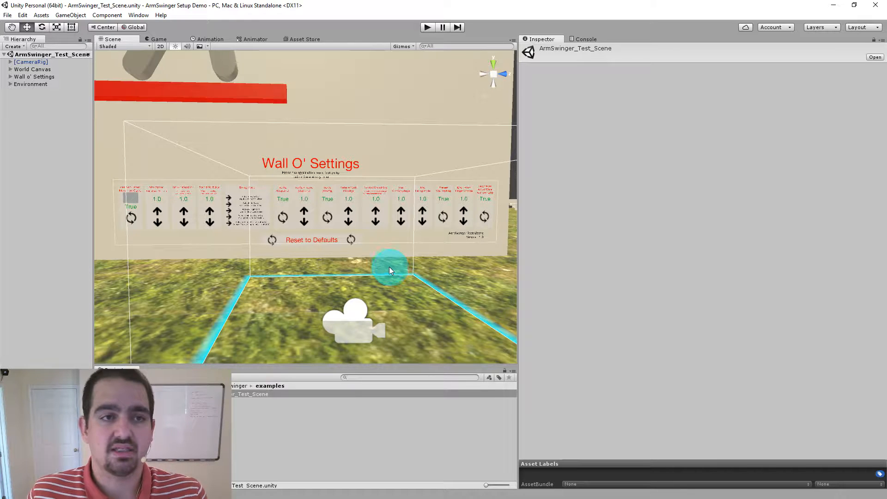
Select CameraRig and bring its Arm Swinger (Script) component into view in the Inspector
click(32, 62)
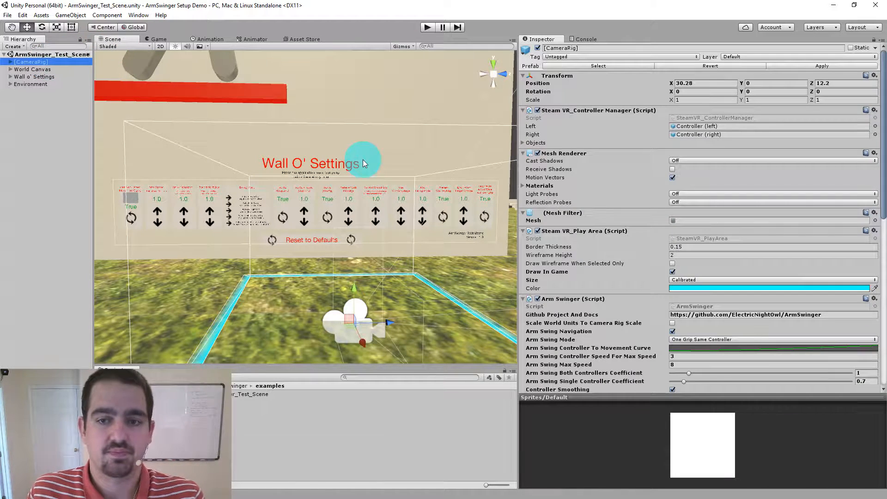
scroll(down, 3)
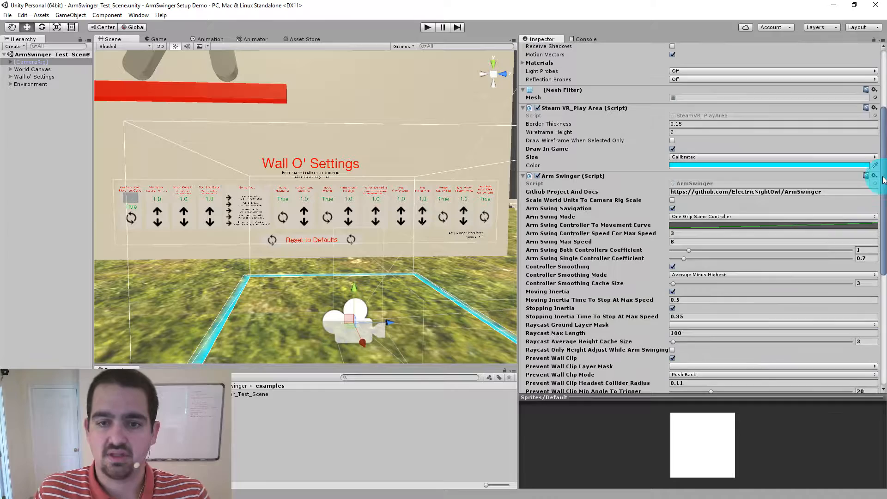
scroll(down, 3)
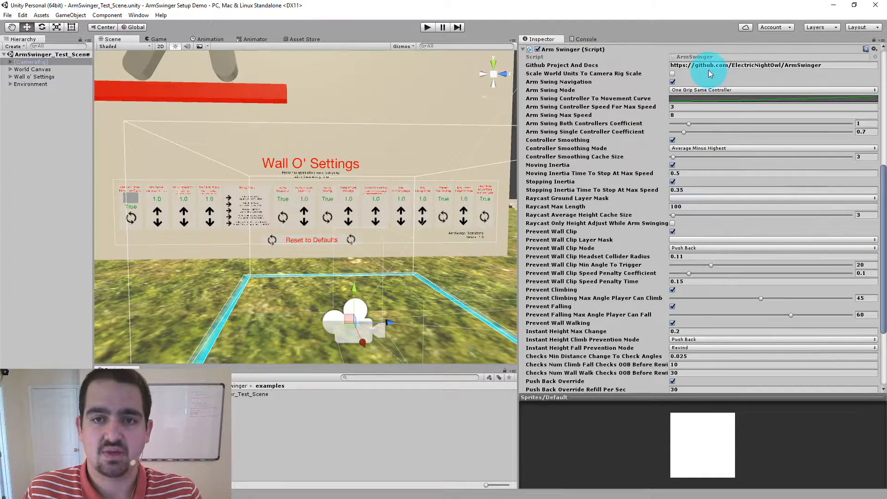
mouse_move(602, 85)
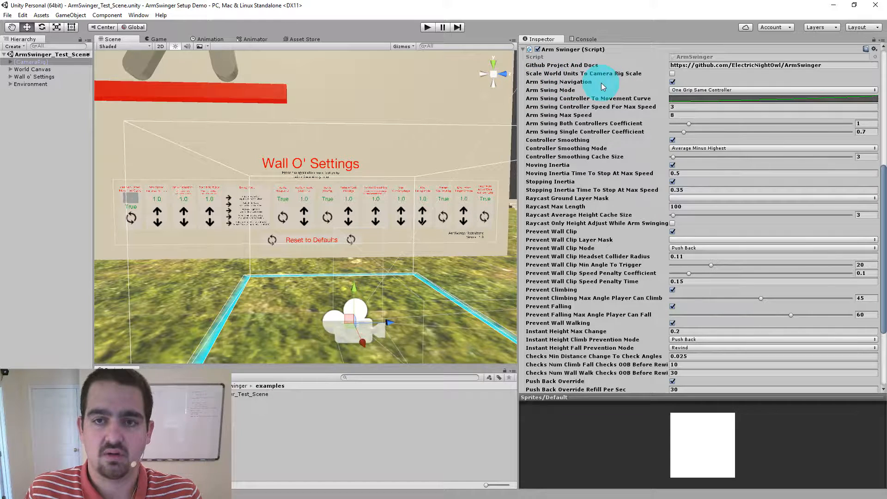
mouse_move(747, 80)
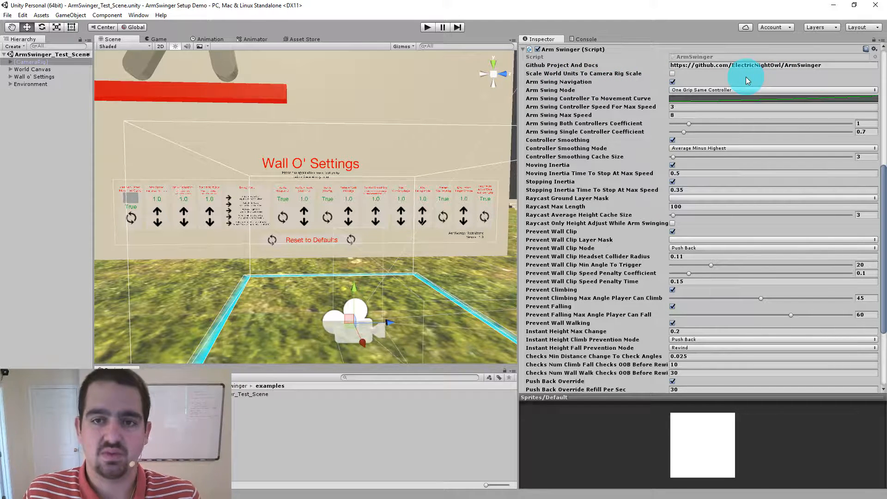
mouse_move(558, 81)
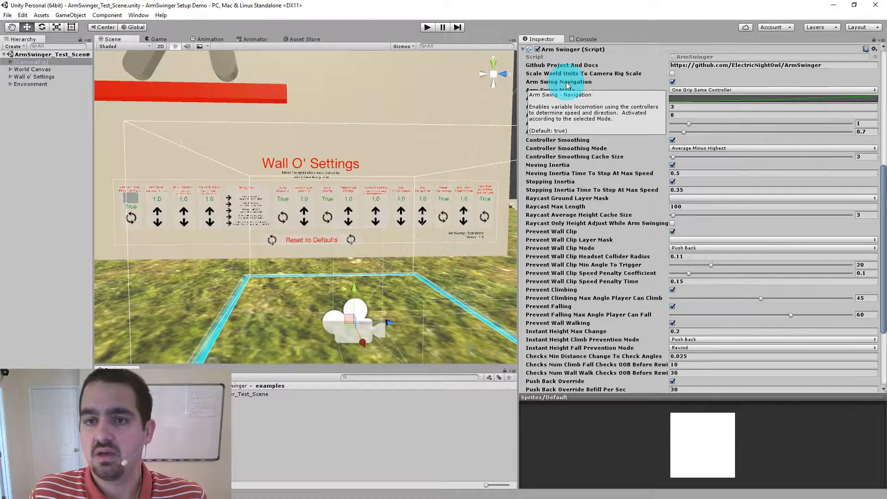
mouse_move(622, 88)
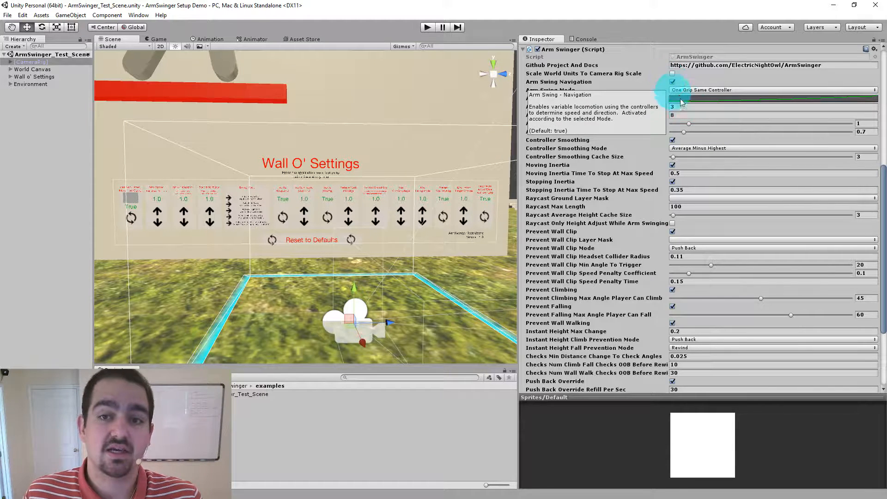
List the five Arm Swing Mode options, leaving One Grip Same Controller selected
click(770, 90)
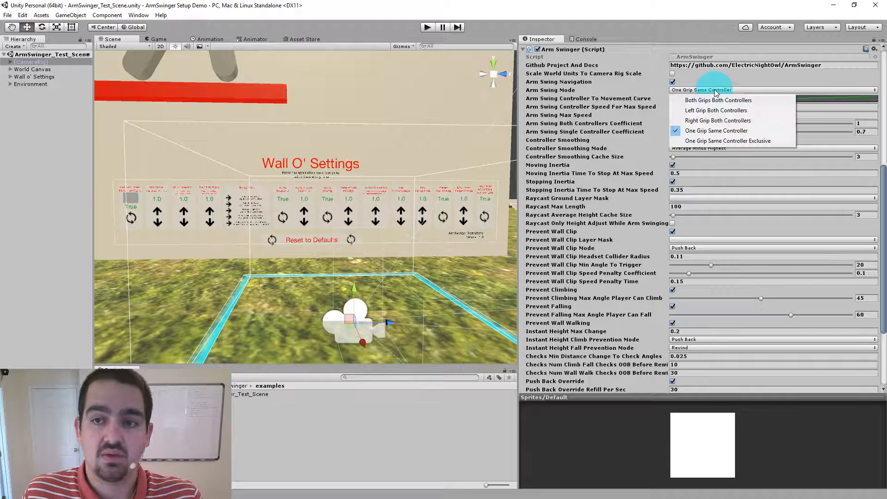
mouse_move(820, 91)
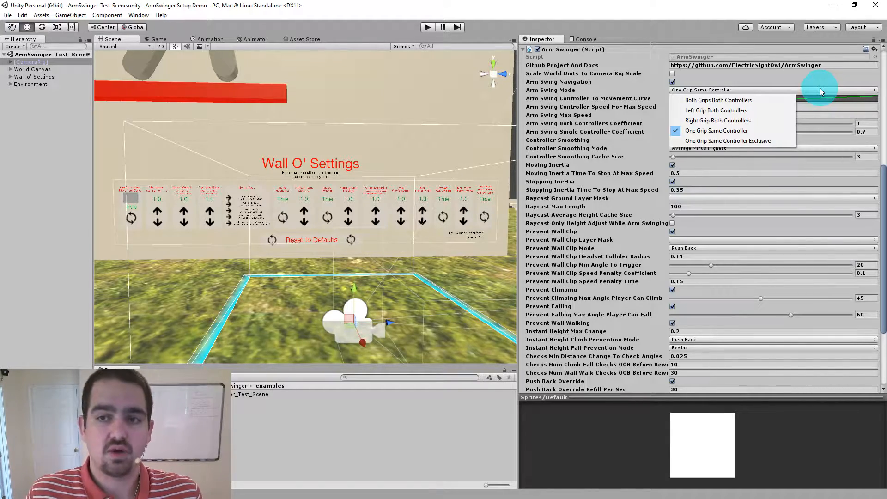
click(427, 27)
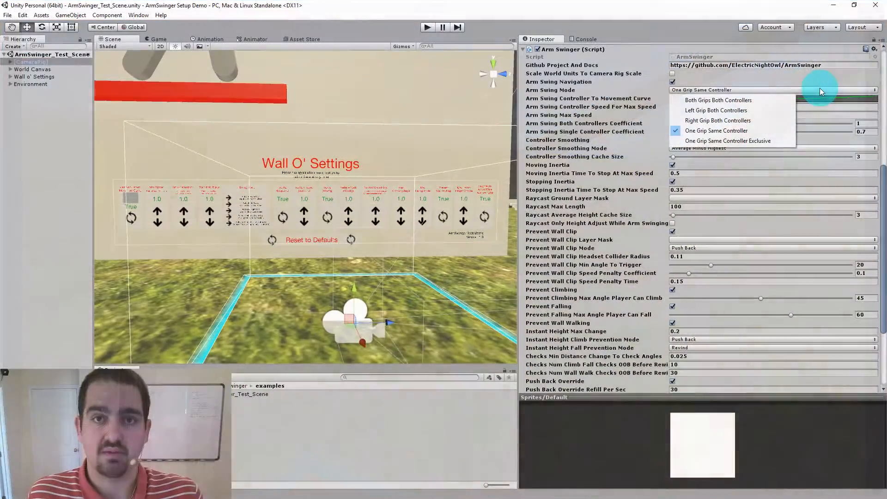
mouse_move(821, 92)
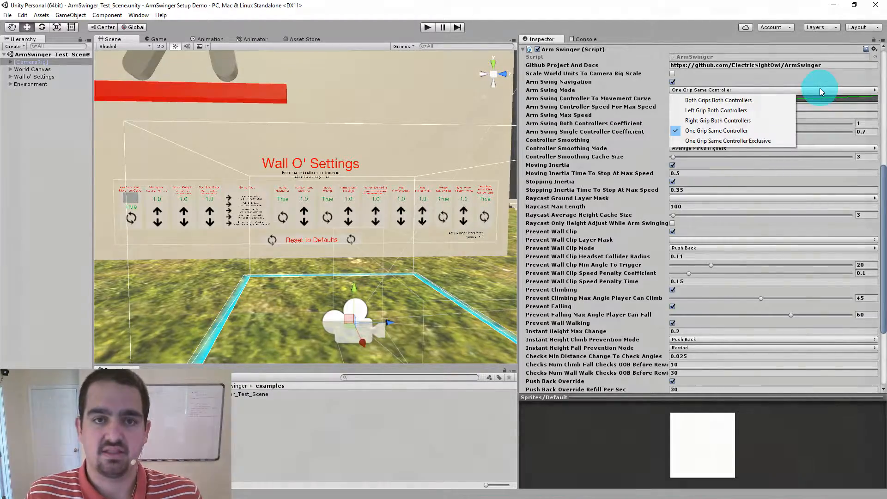
click(427, 27)
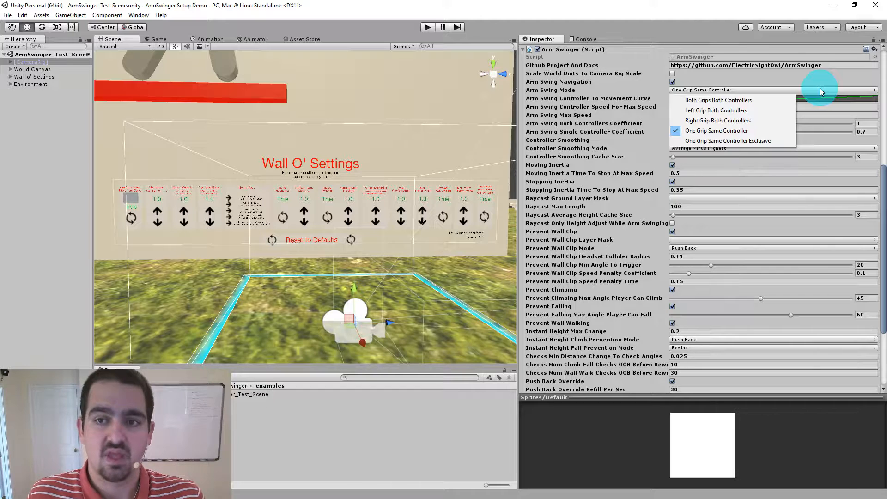
mouse_move(730, 141)
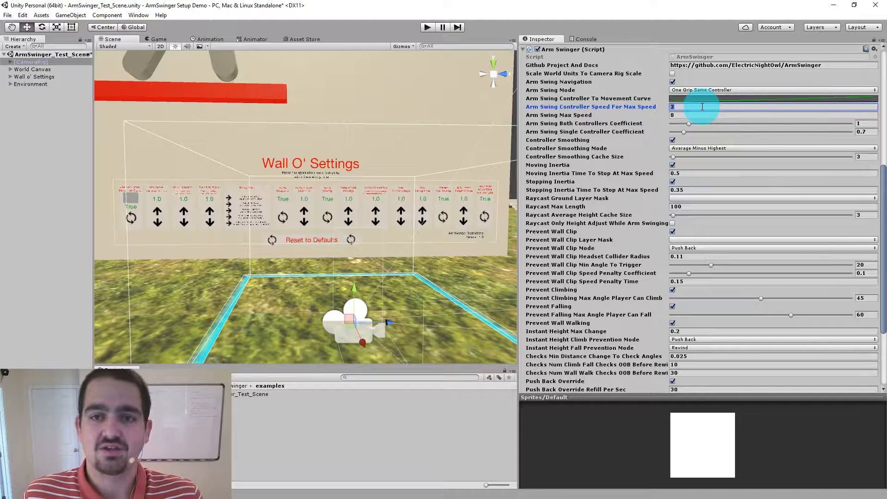
click(772, 98)
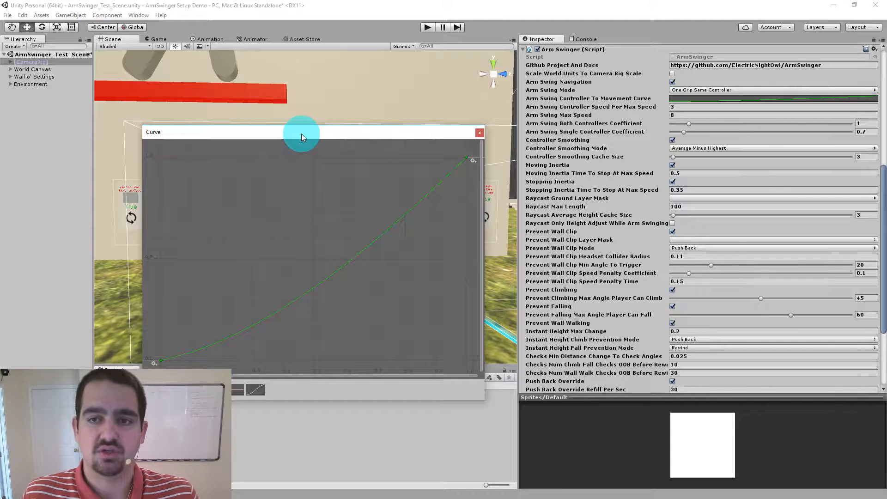
mouse_move(160, 160)
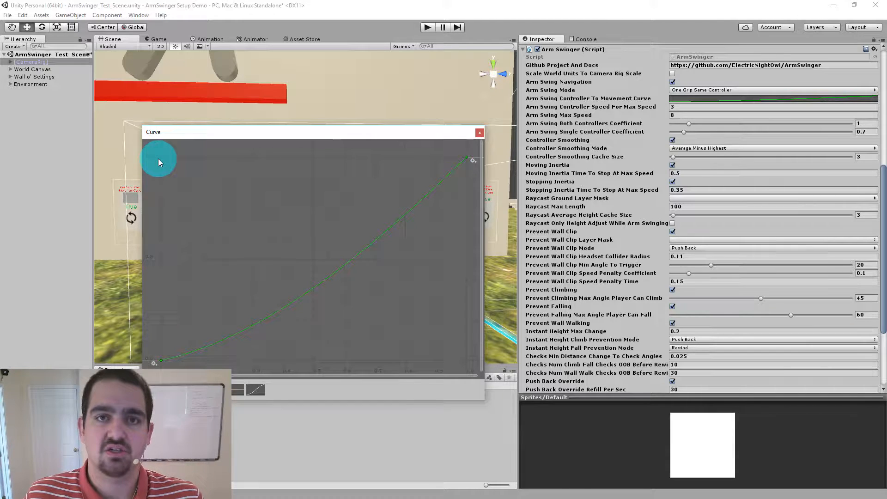
mouse_move(467, 160)
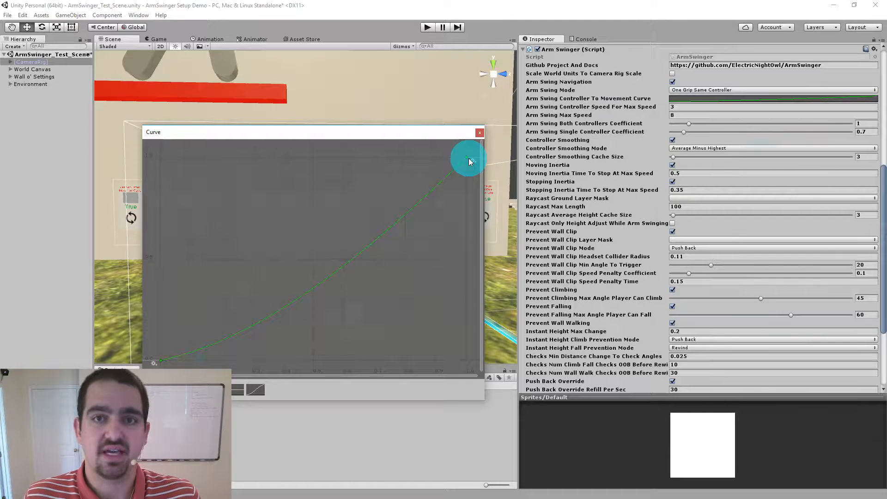
click(480, 132)
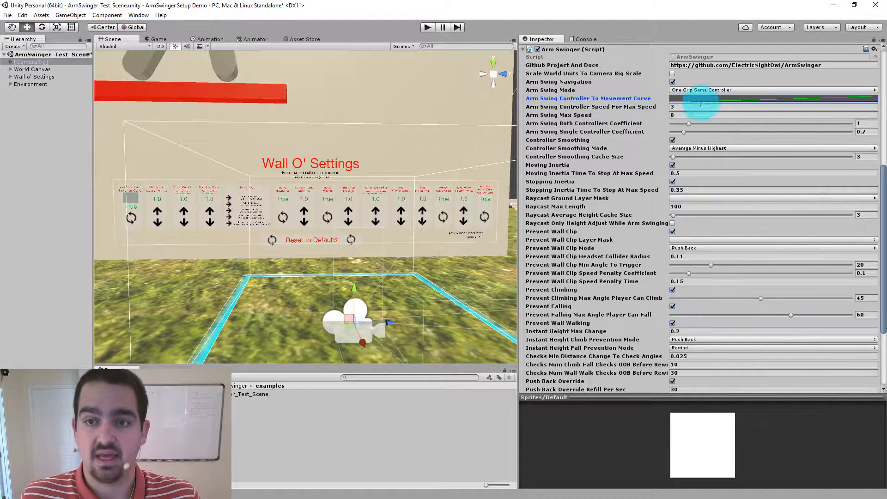
click(772, 115)
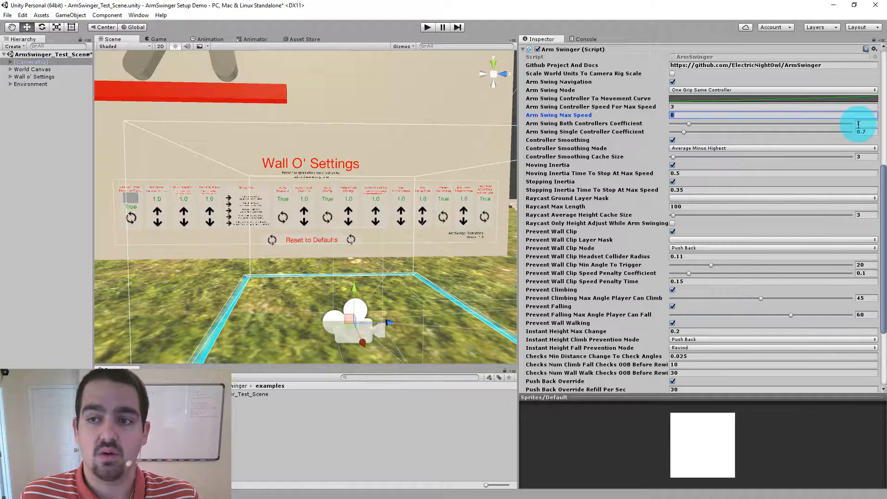